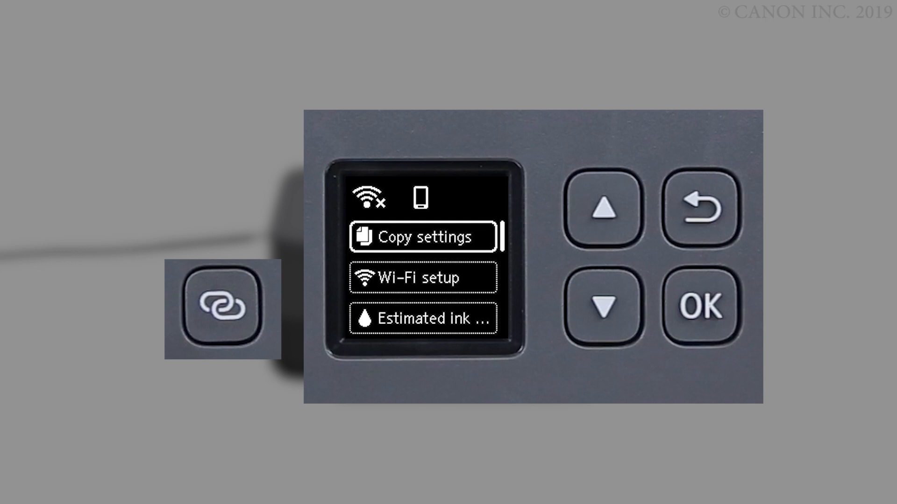
Step: Start the printer's wireless connection mode with the Wireless connect button on its panel
{"action": "left_click", "coordinate": [218, 304]}
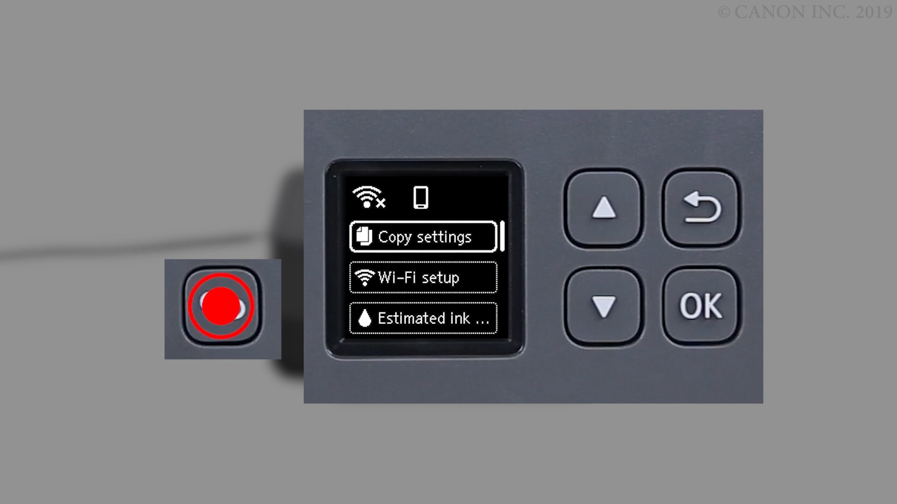
{"action": "left_click", "coordinate": [221, 304]}
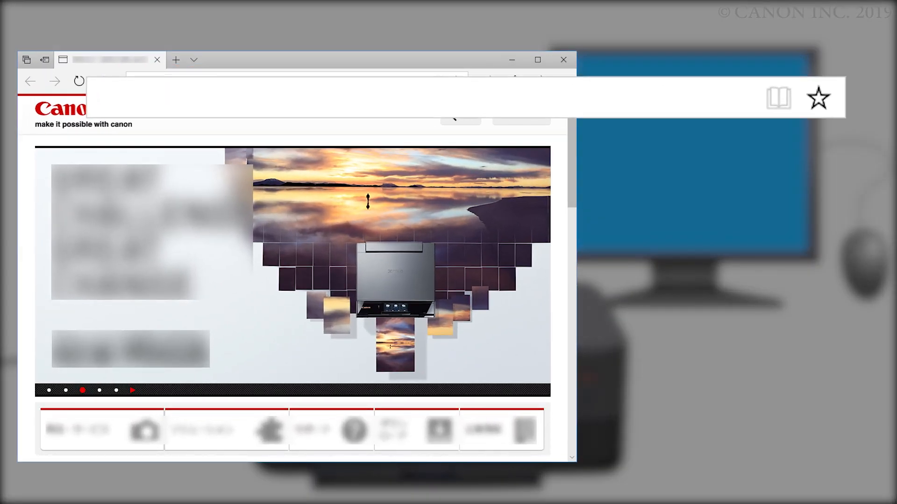
{"action": "type", "text": "https://ij.sta"}
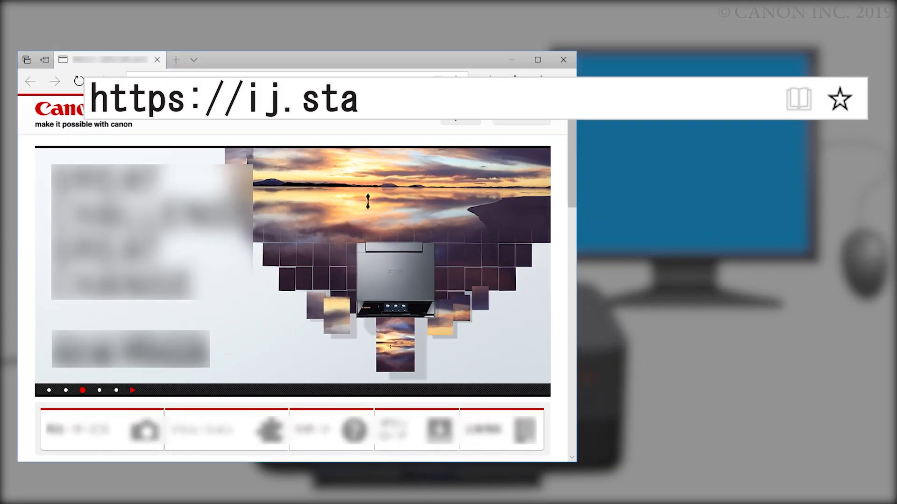
{"action": "type", "text": "rt.canon"}
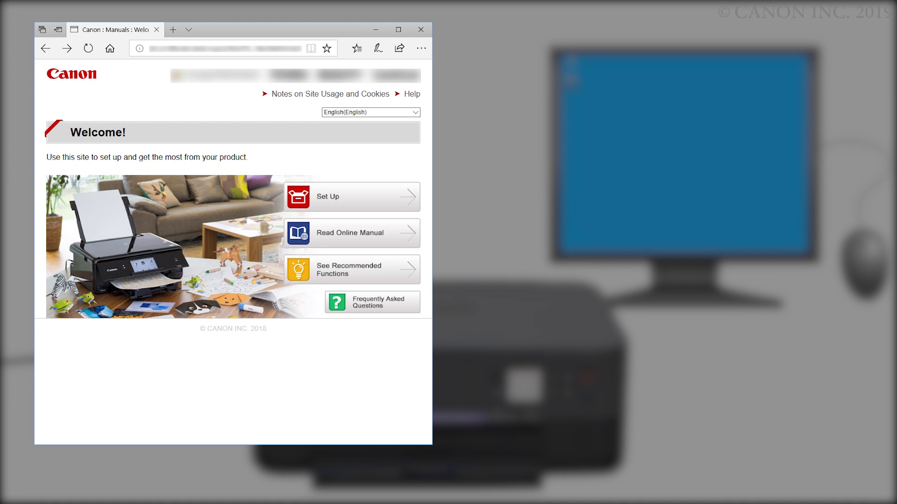
{"action": "left_click", "coordinate": [350, 197]}
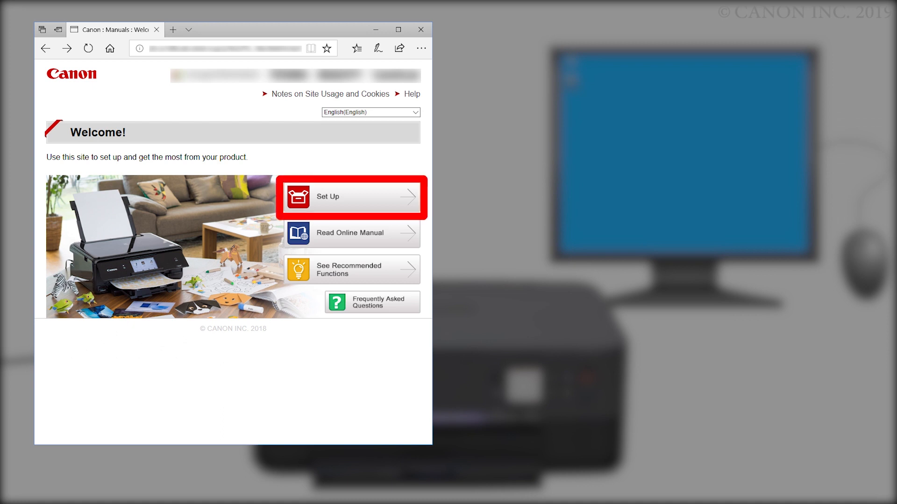
{"action": "left_click", "coordinate": [351, 197]}
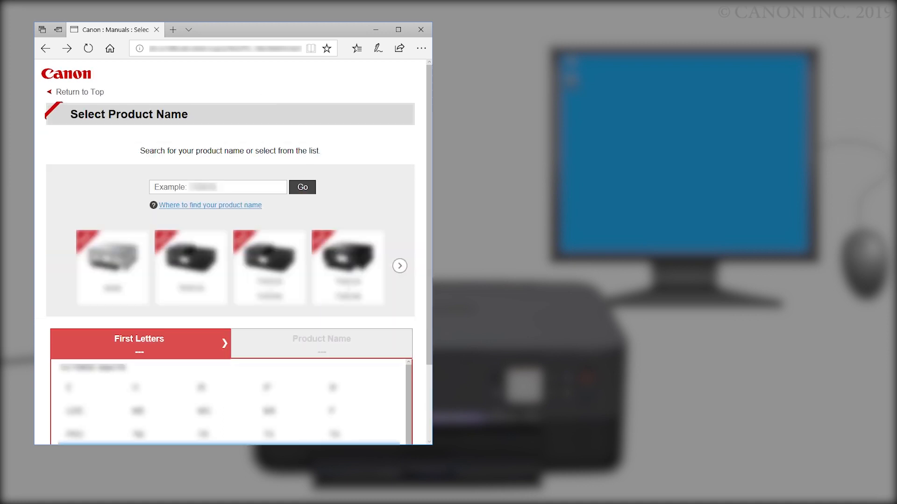
Step: Search the product name 'TS53' to reach the printer's setup start page
{"action": "left_click", "coordinate": [218, 187]}
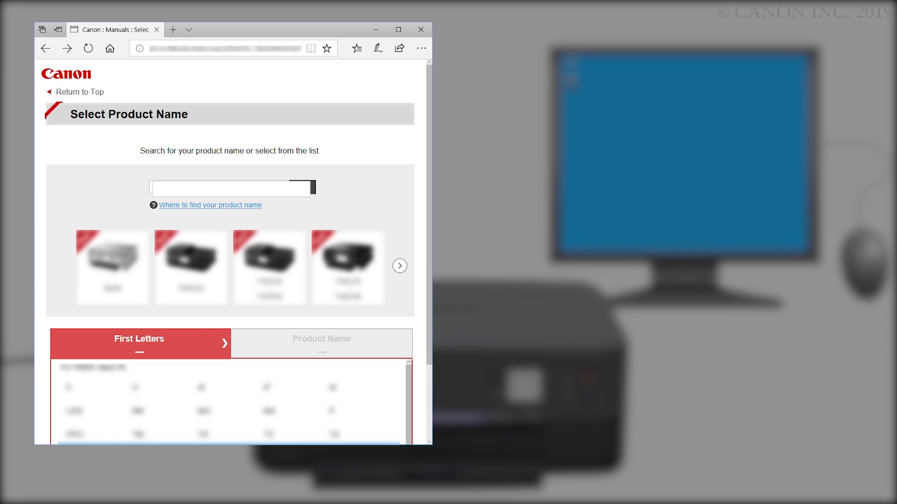
{"action": "type", "text": "TS"}
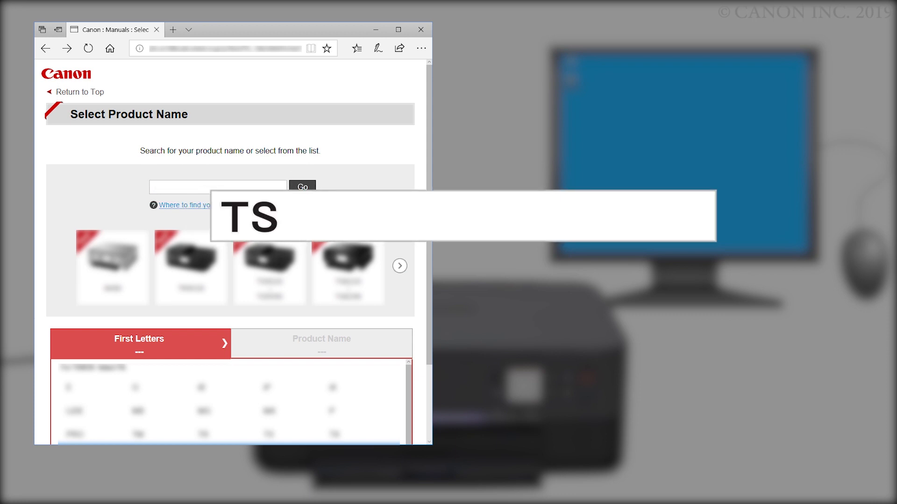
{"action": "type", "text": "53"}
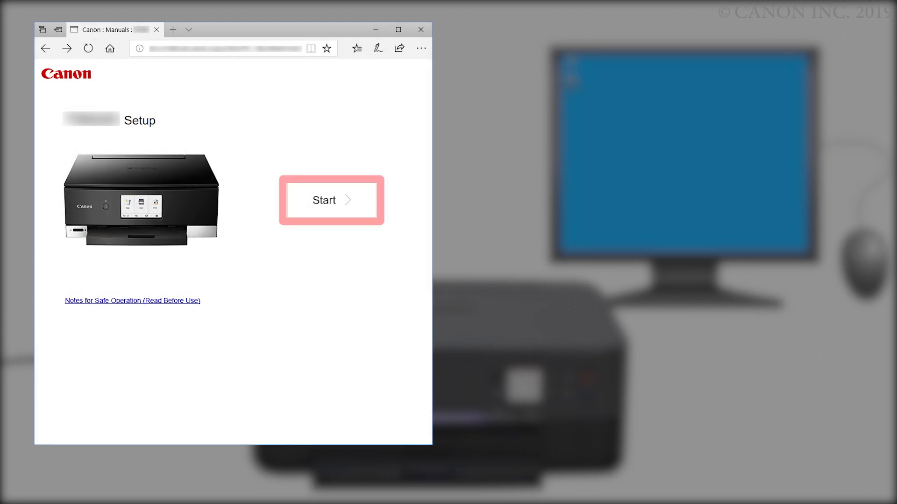
Step: Start the setup walkthrough and download the Windows software under Connecting to a Computer
{"action": "left_click", "coordinate": [331, 200]}
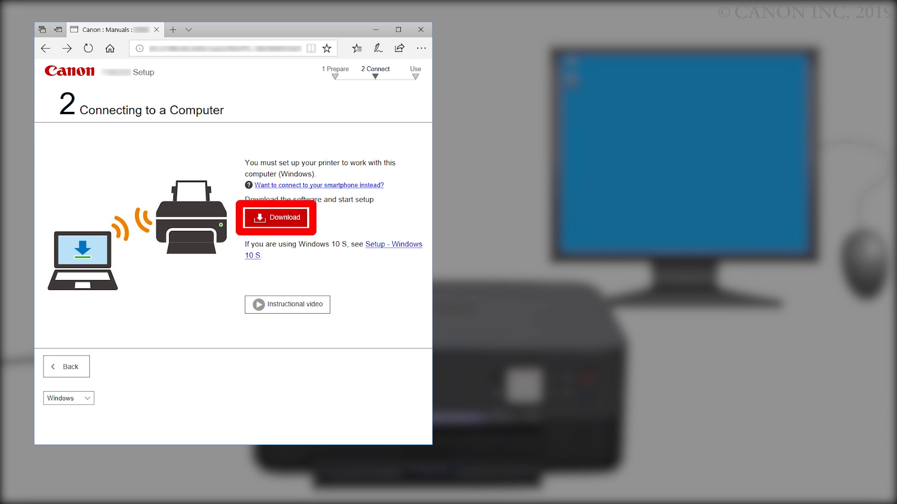
{"action": "mouse_move", "coordinate": [276, 218]}
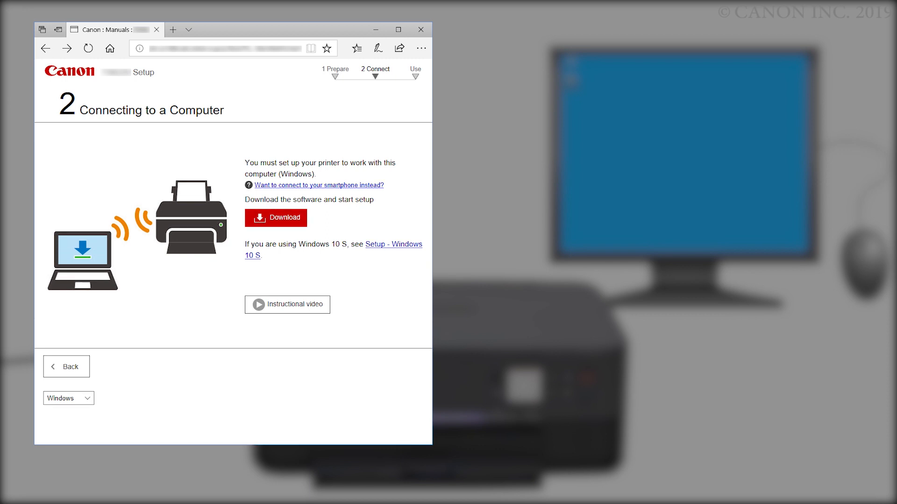
{"action": "left_click", "coordinate": [275, 217]}
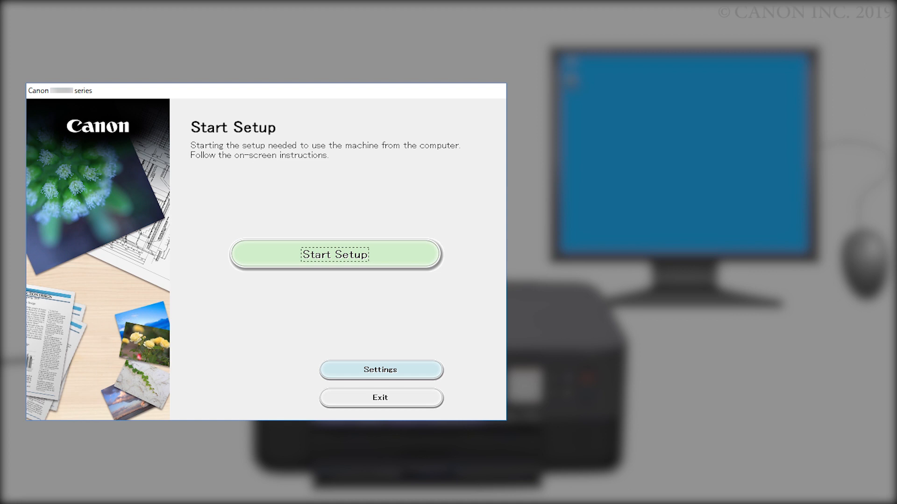
Step: Start Setup in the installer and continue past the security software notice
{"action": "left_click", "coordinate": [335, 254]}
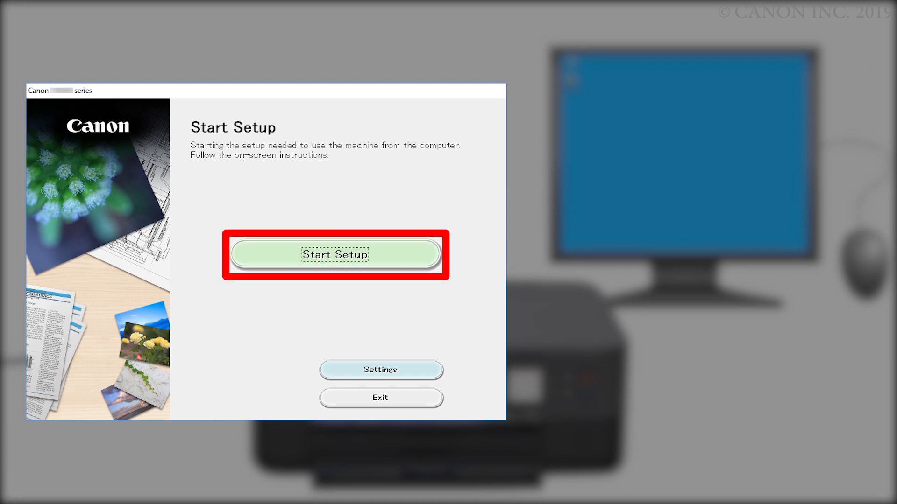
{"action": "left_click", "coordinate": [335, 254]}
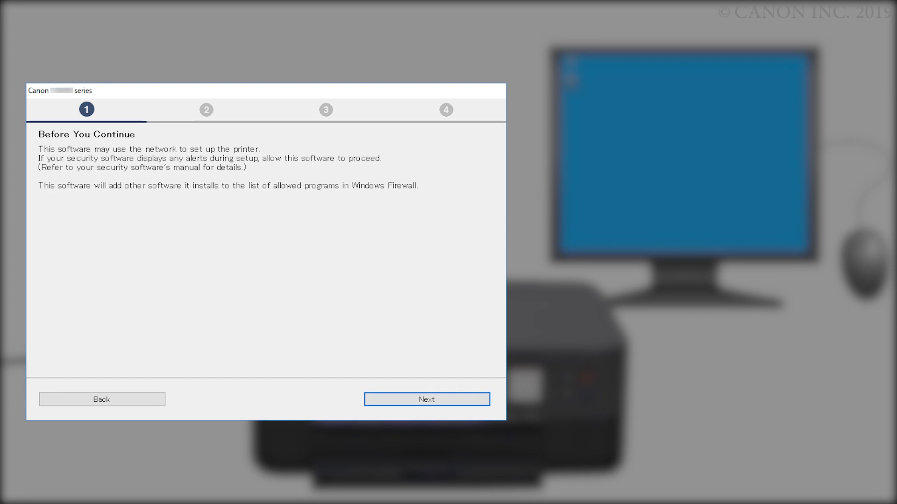
{"action": "left_click", "coordinate": [427, 399]}
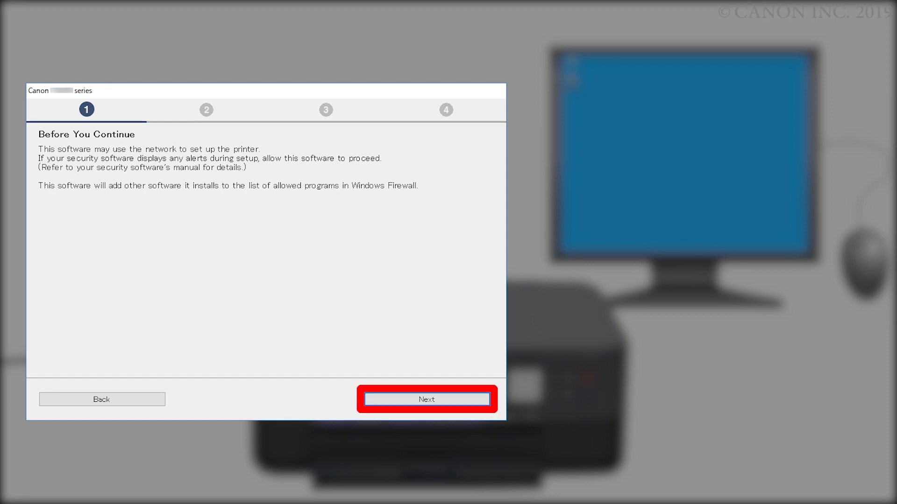
{"action": "left_click", "coordinate": [426, 399]}
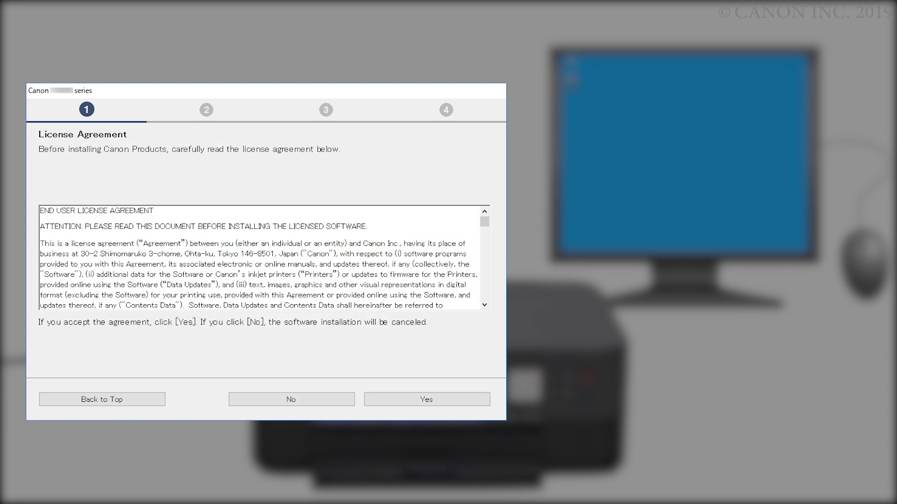
Step: Accept the license agreement after reviewing it
{"action": "scroll", "scroll_direction": "down", "scroll_amount": 3}
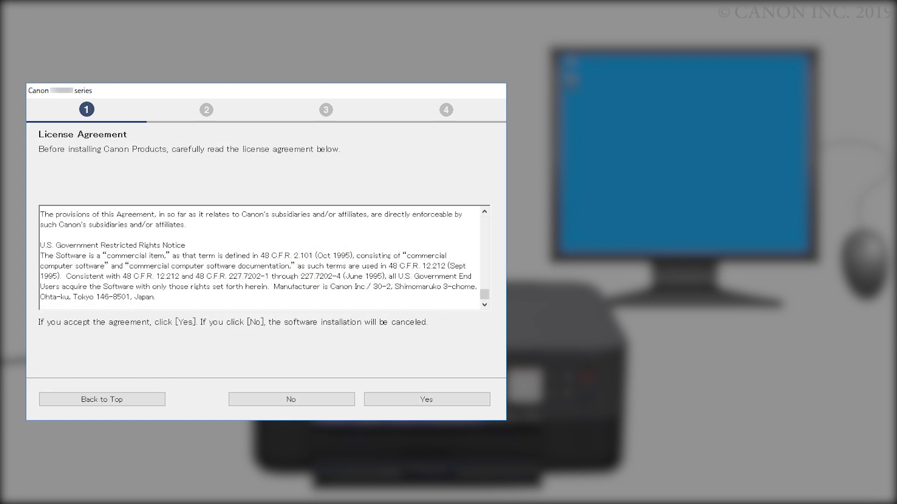
{"action": "left_click", "coordinate": [426, 399]}
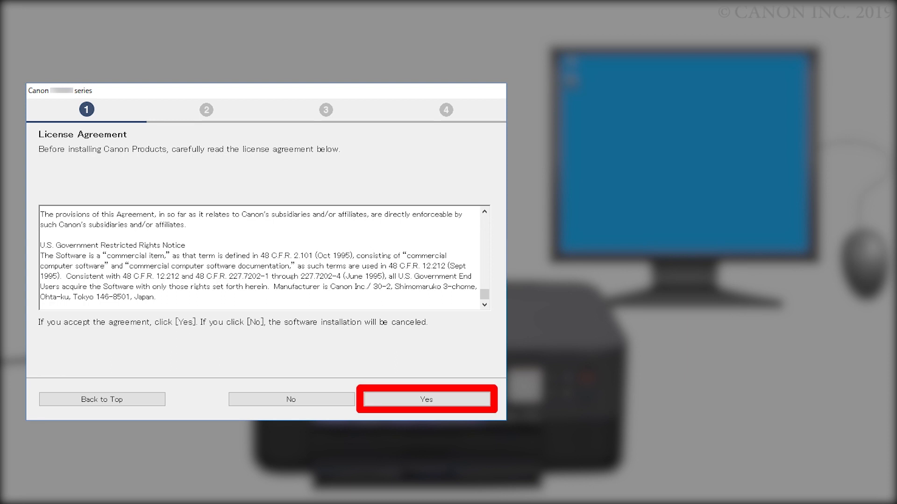
{"action": "left_click", "coordinate": [427, 399]}
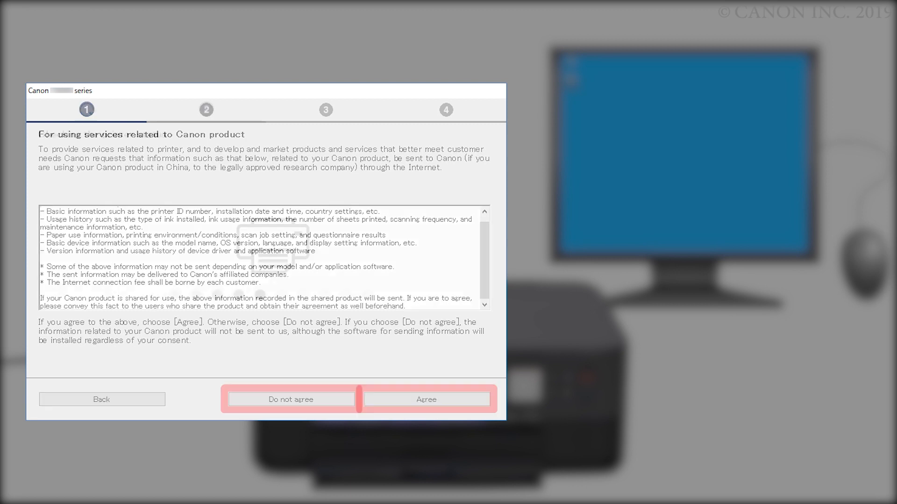
Step: Answer the product information consent and connect the printer to the listed wireless router
{"action": "left_click", "coordinate": [427, 399]}
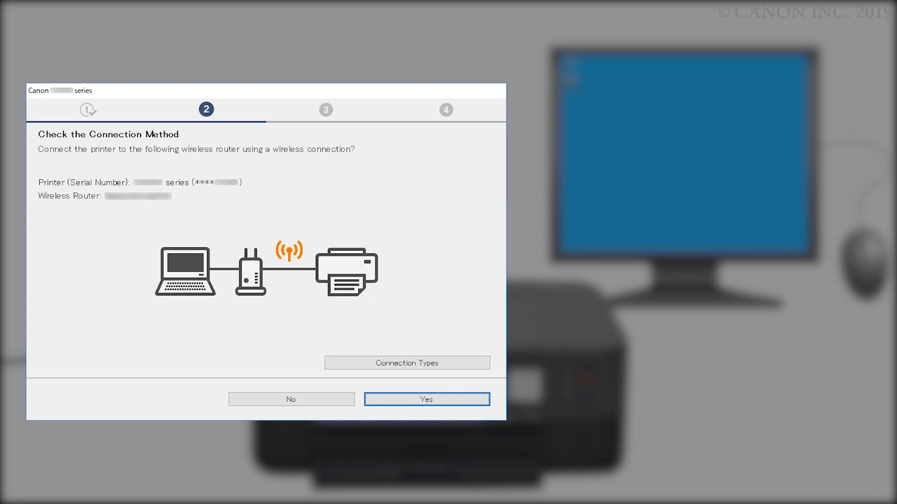
{"action": "left_click", "coordinate": [426, 399]}
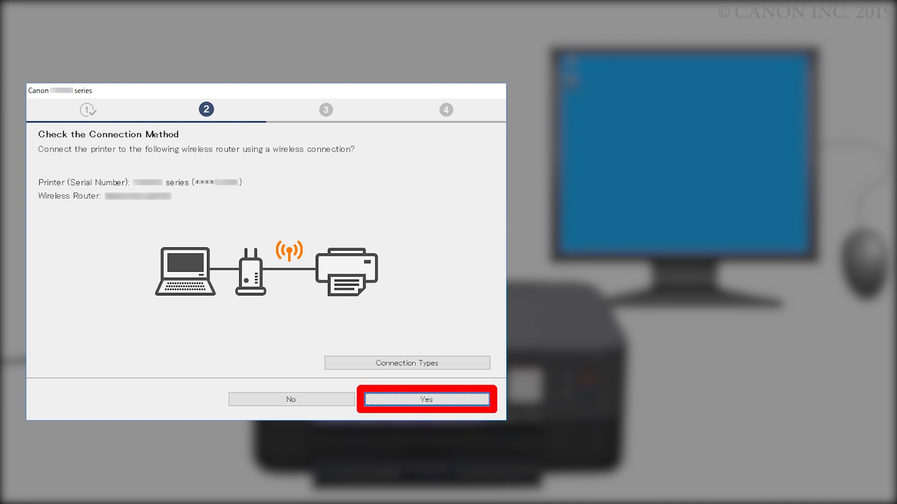
{"action": "left_click", "coordinate": [426, 399]}
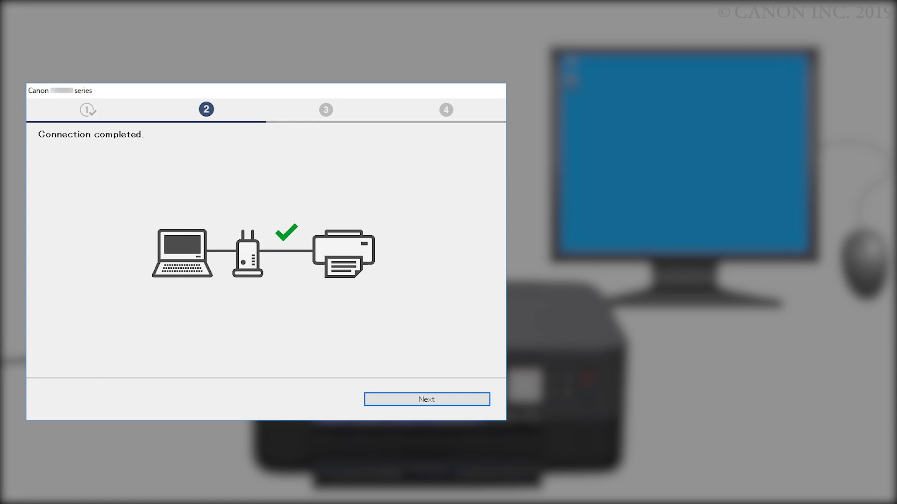
{"action": "left_click", "coordinate": [425, 399]}
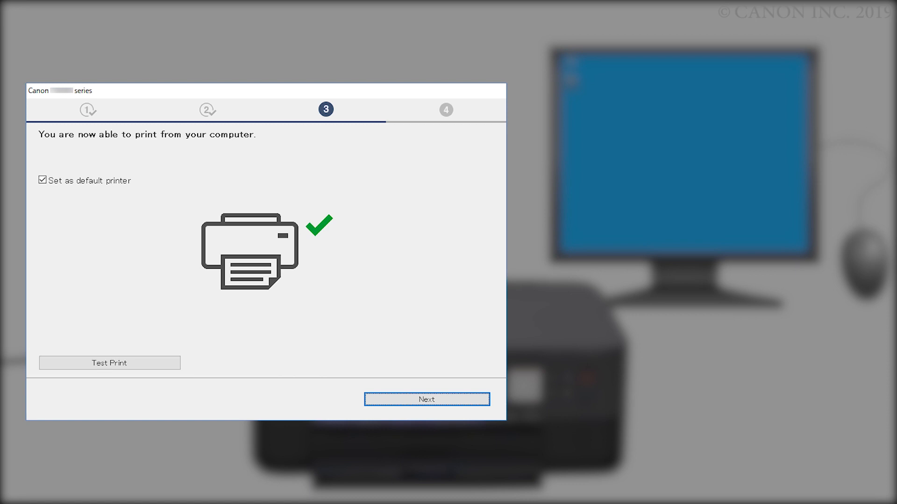
Step: Move past 'You are now able to print' to the Continue online screen
{"action": "left_click", "coordinate": [427, 398]}
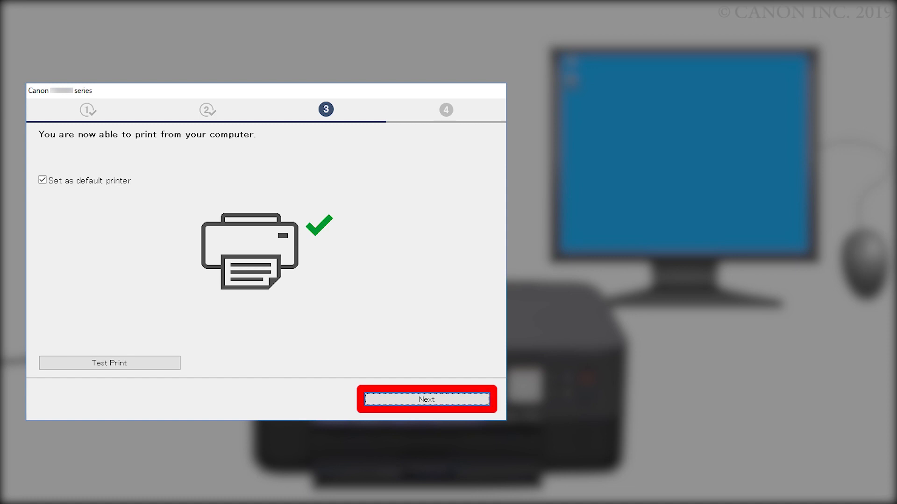
{"action": "left_click", "coordinate": [425, 399]}
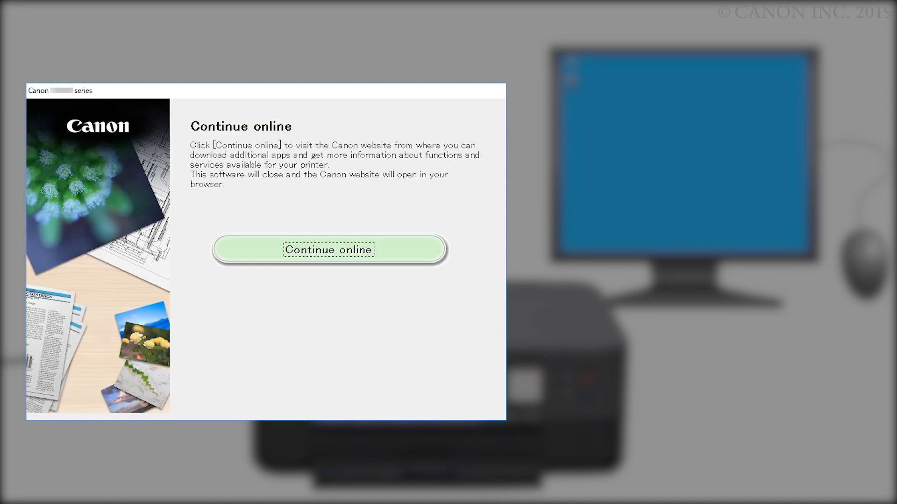